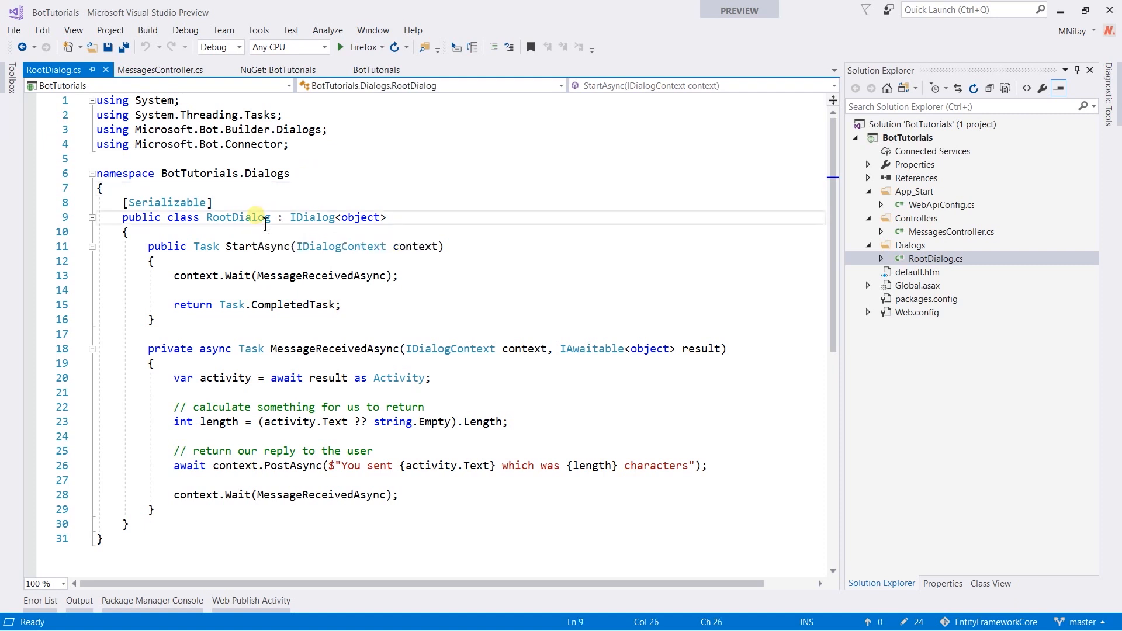
Step: Create a new class file named WelcomeDialog inside the Dialogs folder of the BotTutorials project
double_click(236, 217)
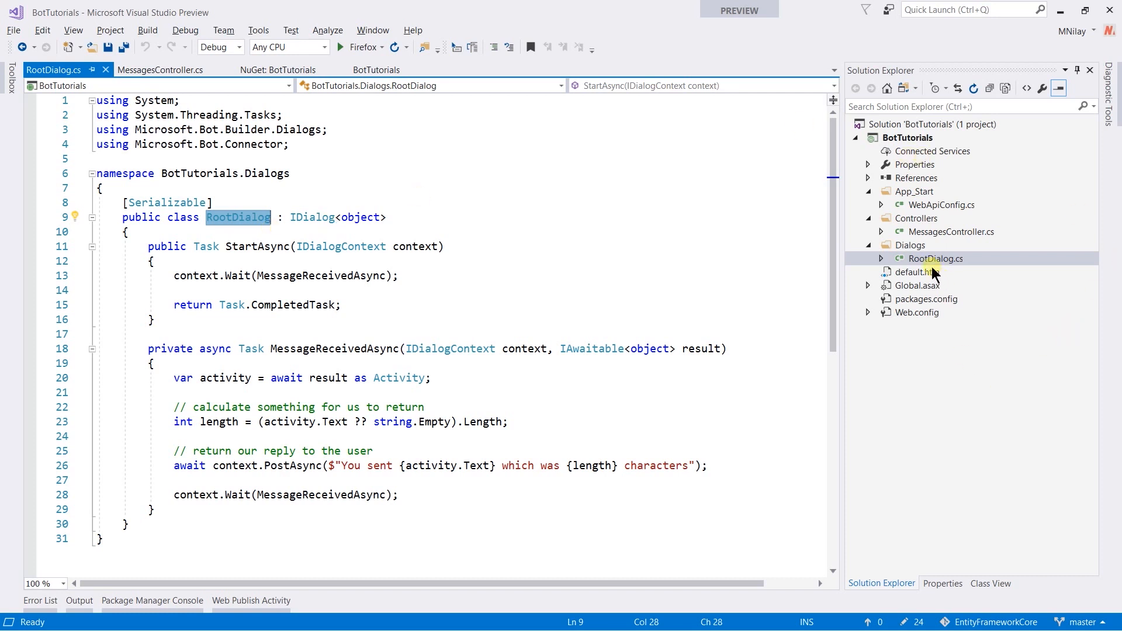
right_click(909, 244)
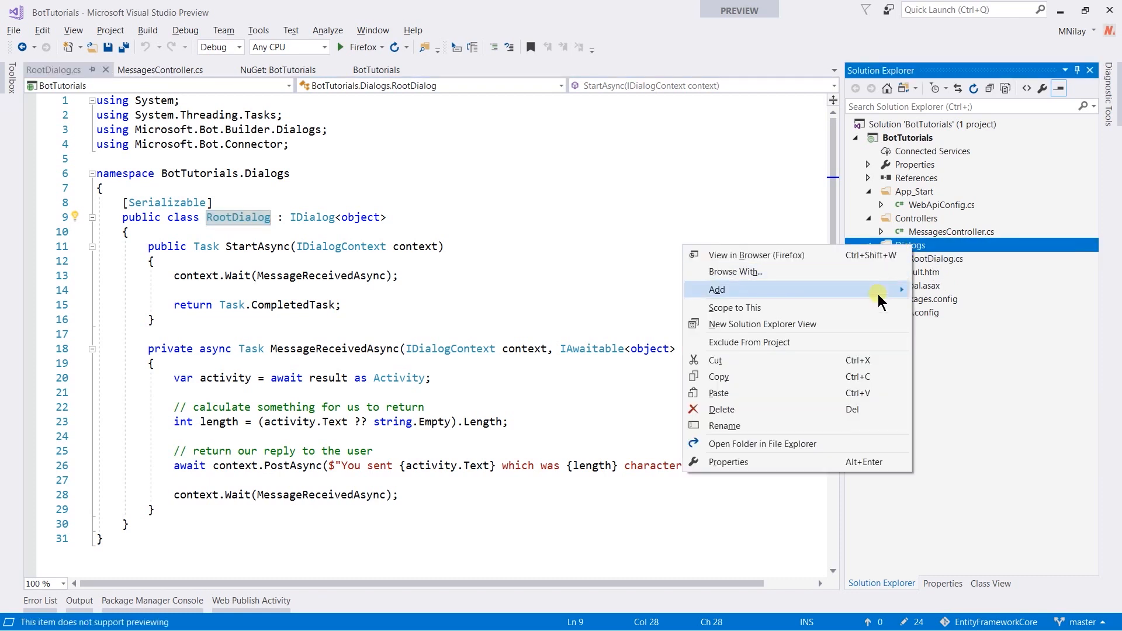
left_click(716, 289)
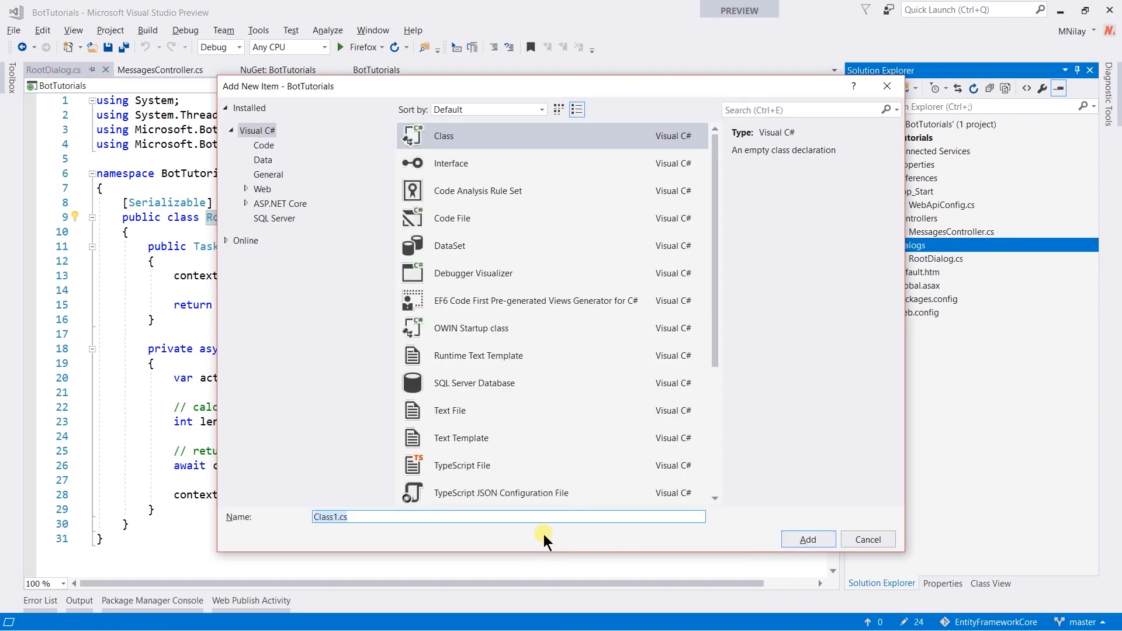
type("WelcomeDialog")
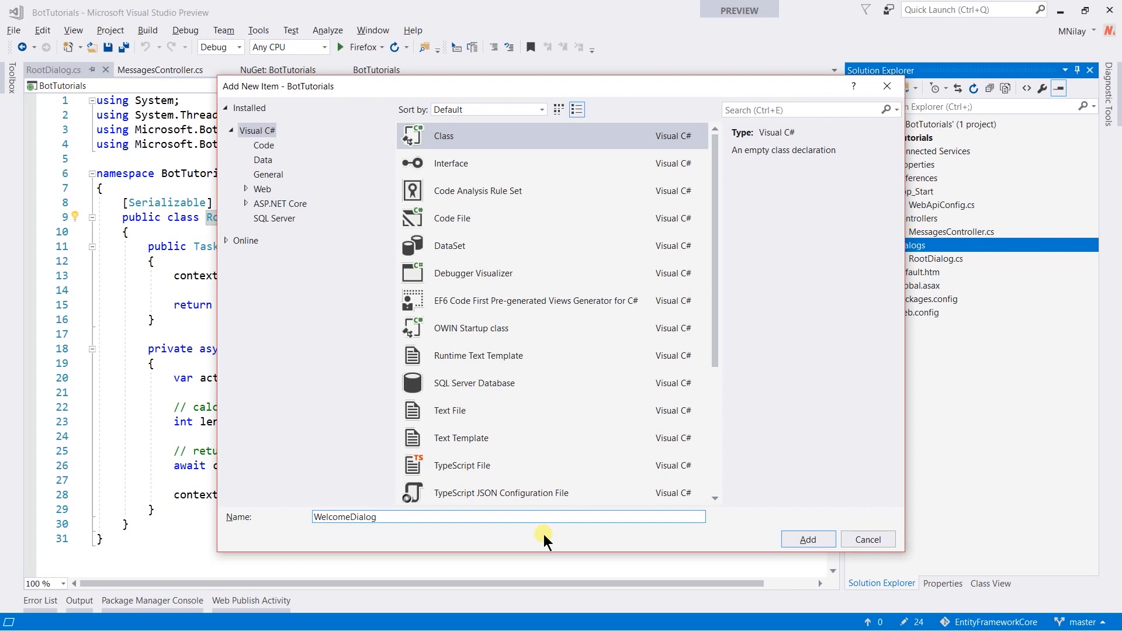
left_click(807, 539)
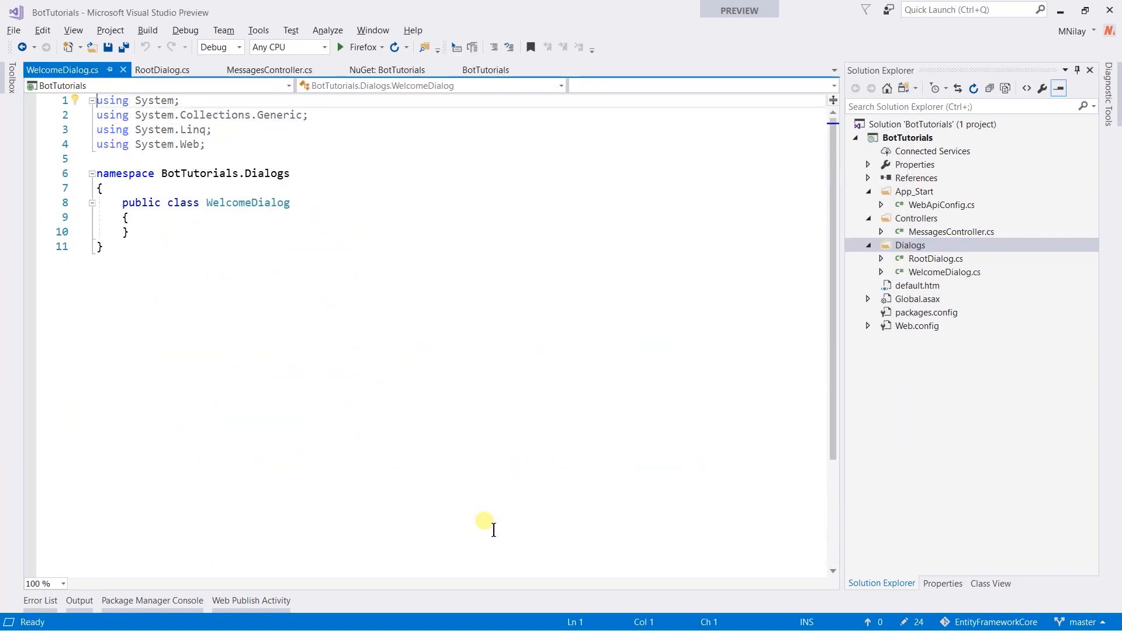
Step: Import Microsoft.Bot.Builder.Dialogs and declare WelcomeDialog : IDialog<object> with a StartAsync stub
type("usi")
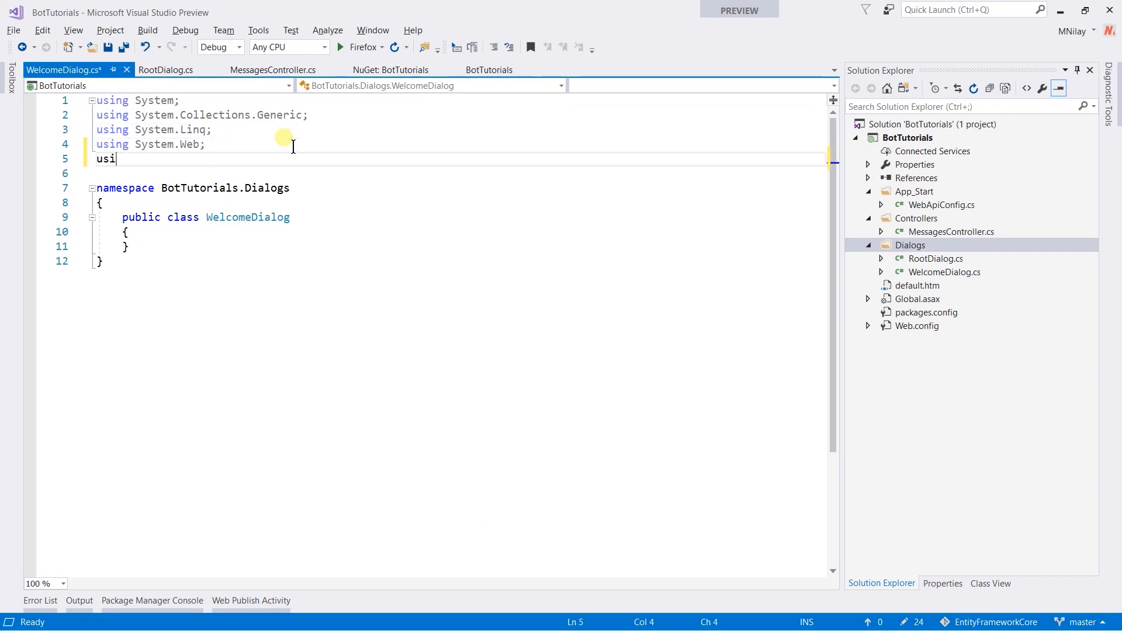
type("Microsoft.Bot.Builder.Dialogs;")
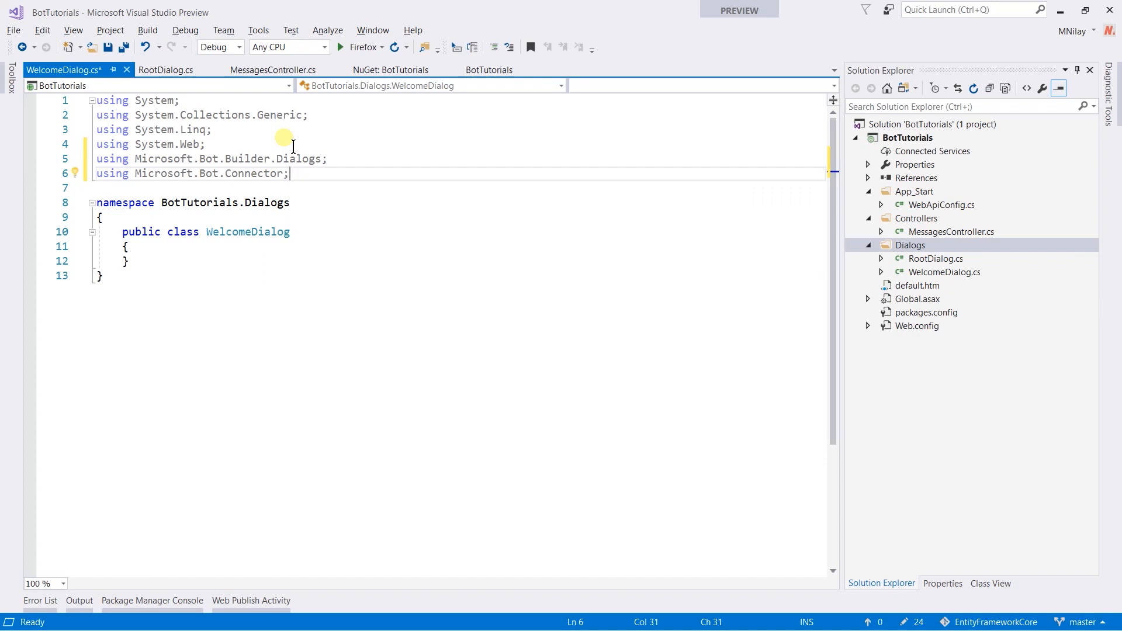
mouse_move(320, 236)
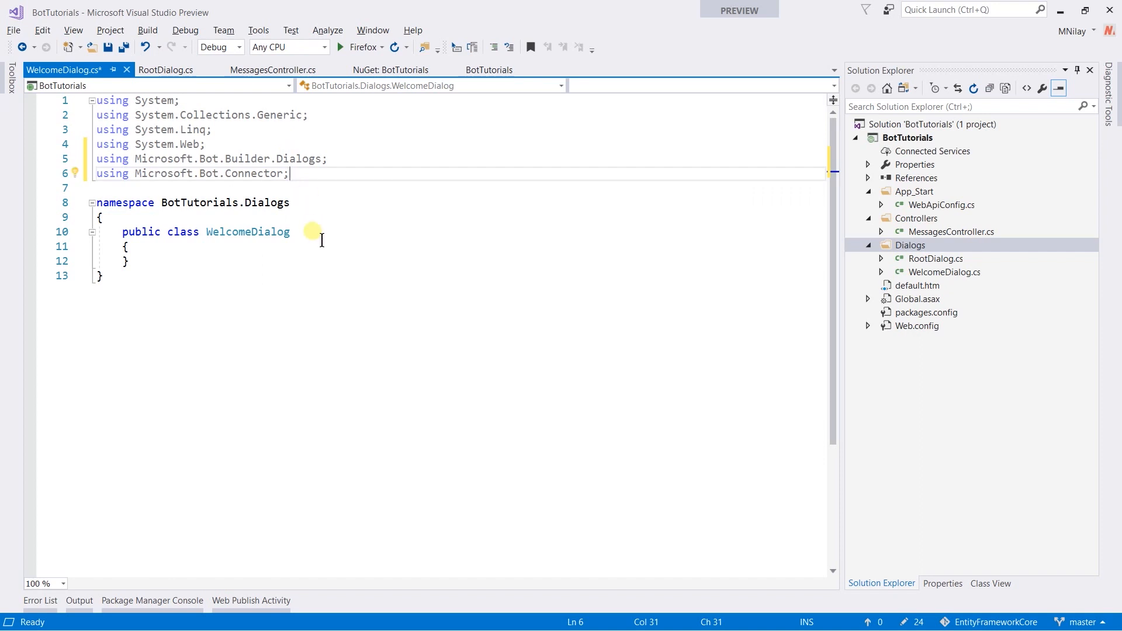
type(":IDialog<object>")
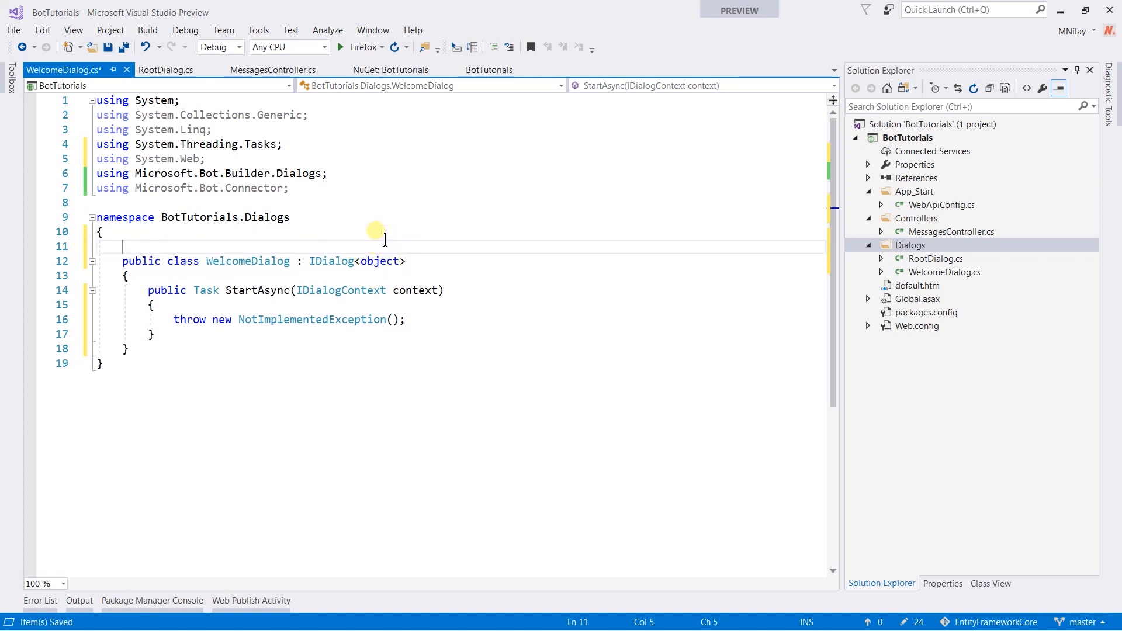
Step: Mark the WelcomeDialog class with the [Serializable] attribute
type("[s]")
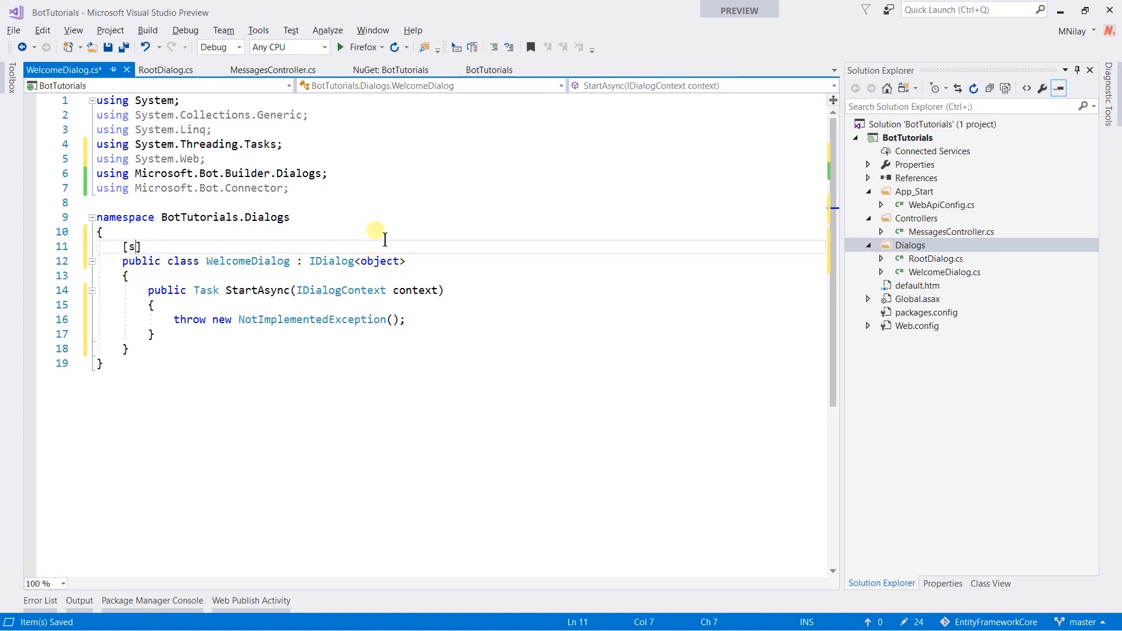
type("erializable")
type("p")
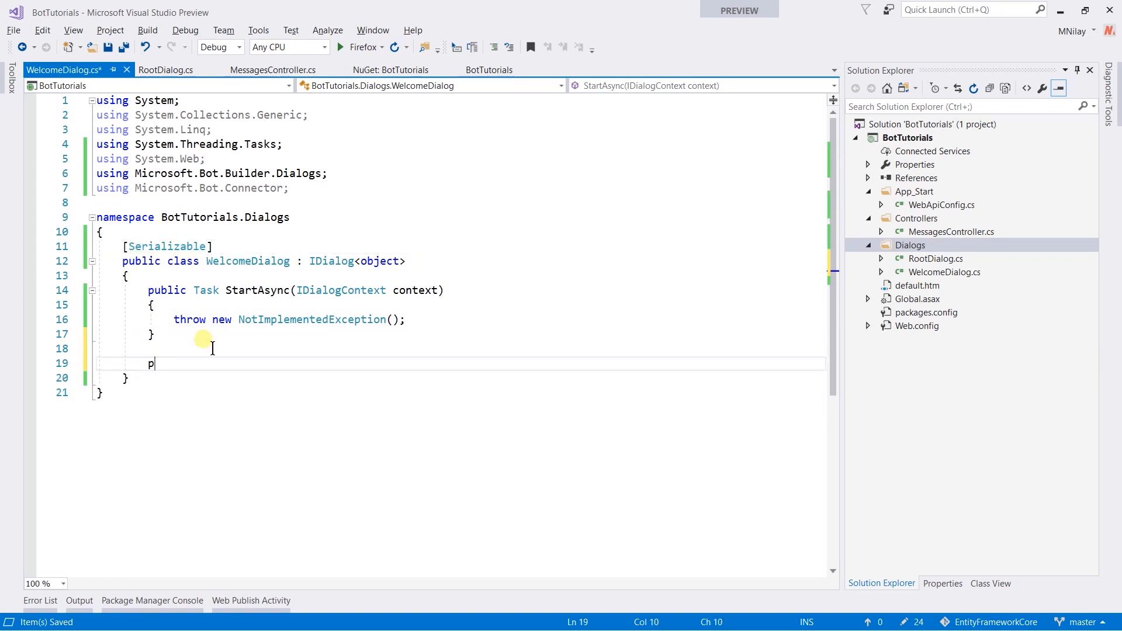
Step: Add an empty private async Task PerformActionAsync(IDialogContext context, IAwaitable<object> result) method
type("rivate async Task")
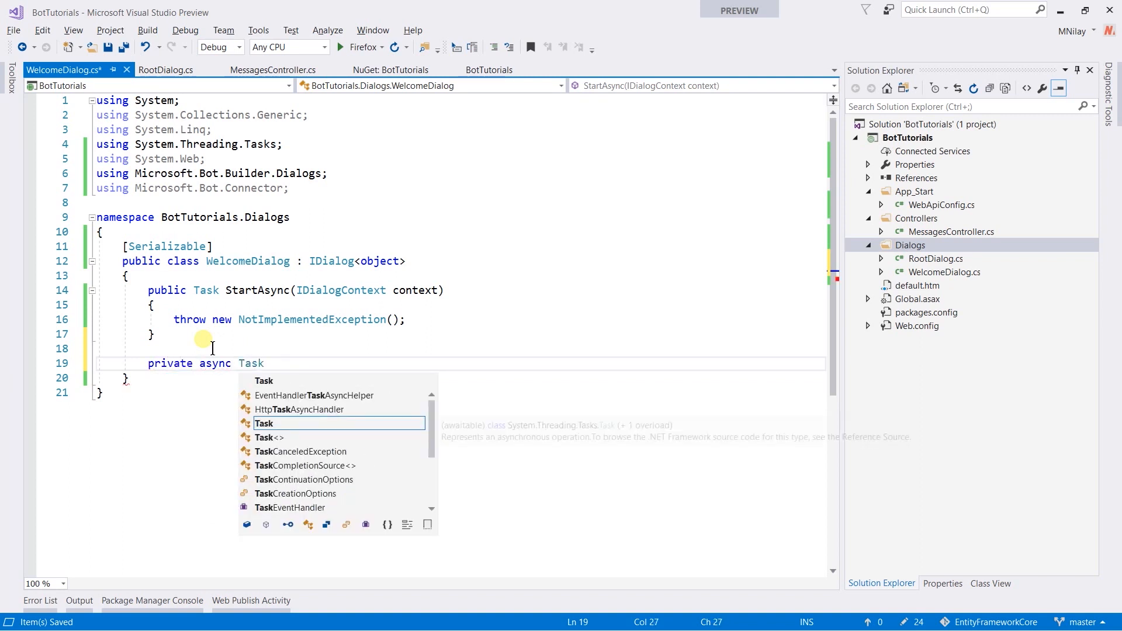
type("PerformActionAsync")
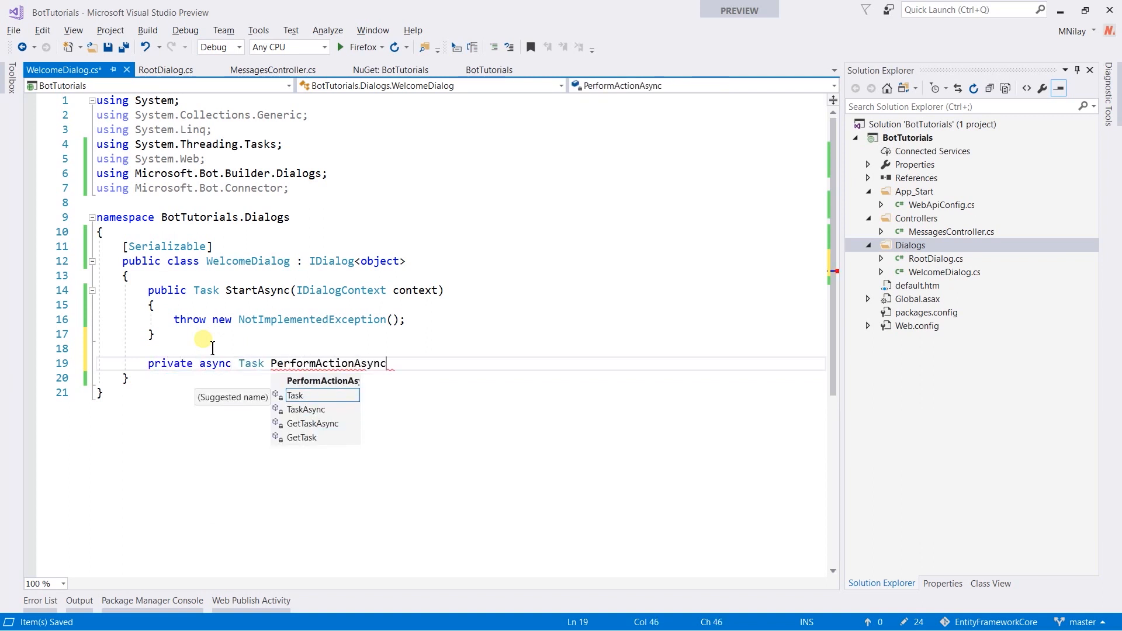
type("(")
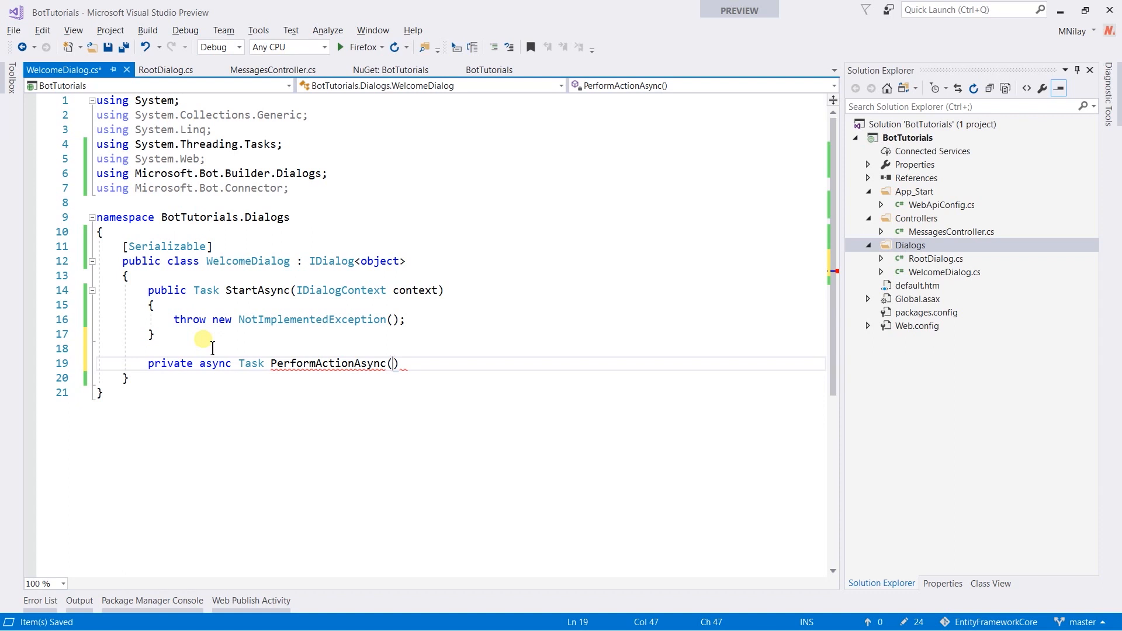
type("IDialogContext context, IAwaitable")
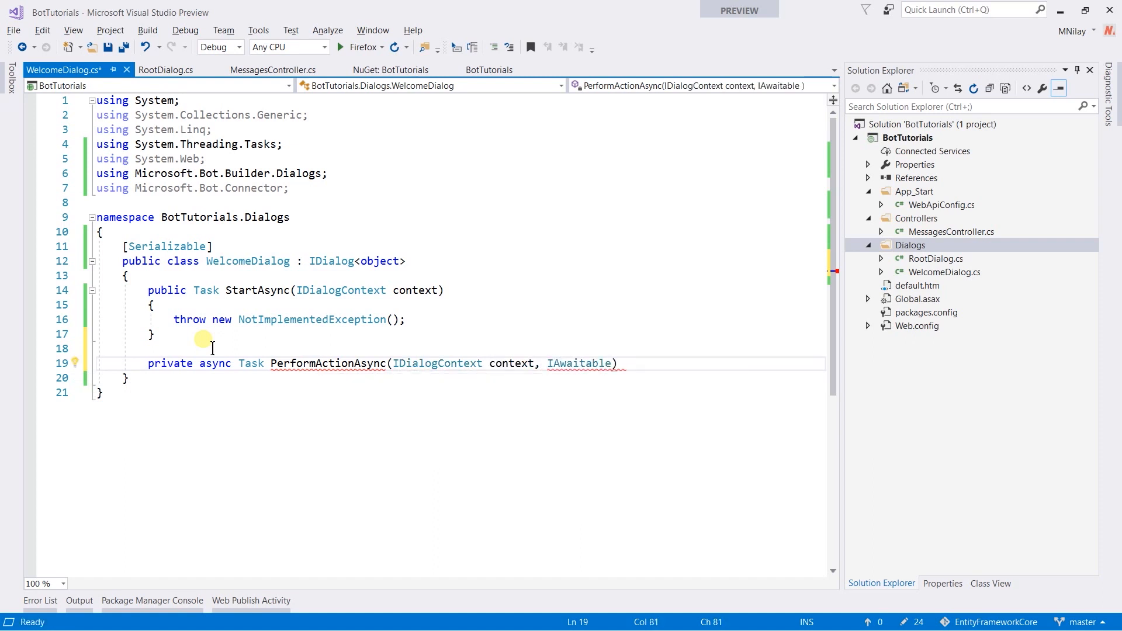
type("<object>")
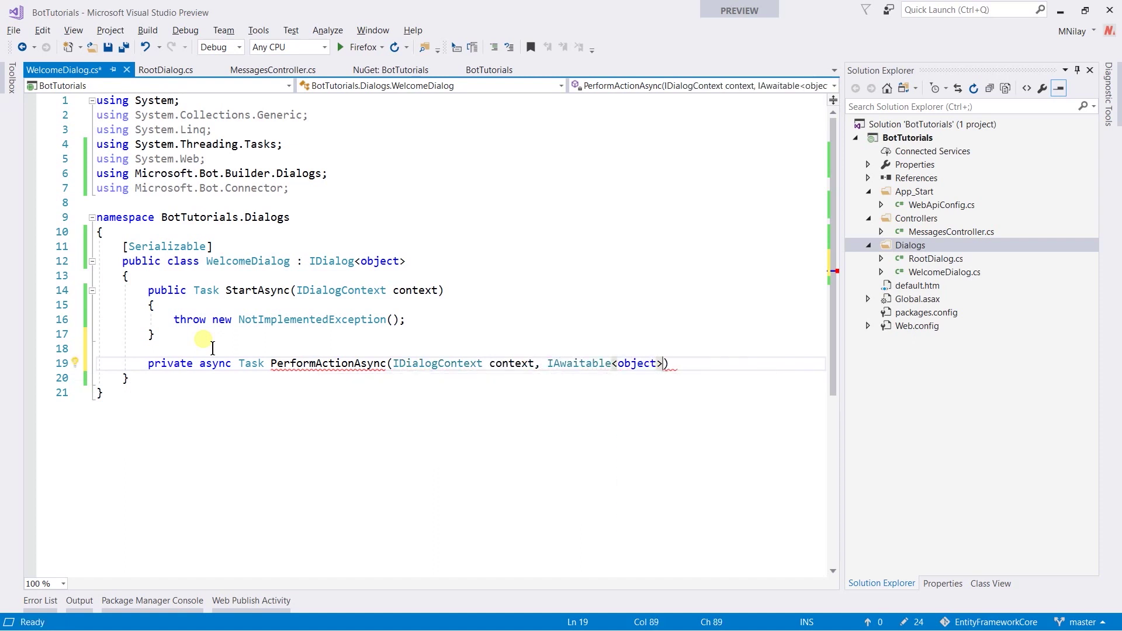
type("result")
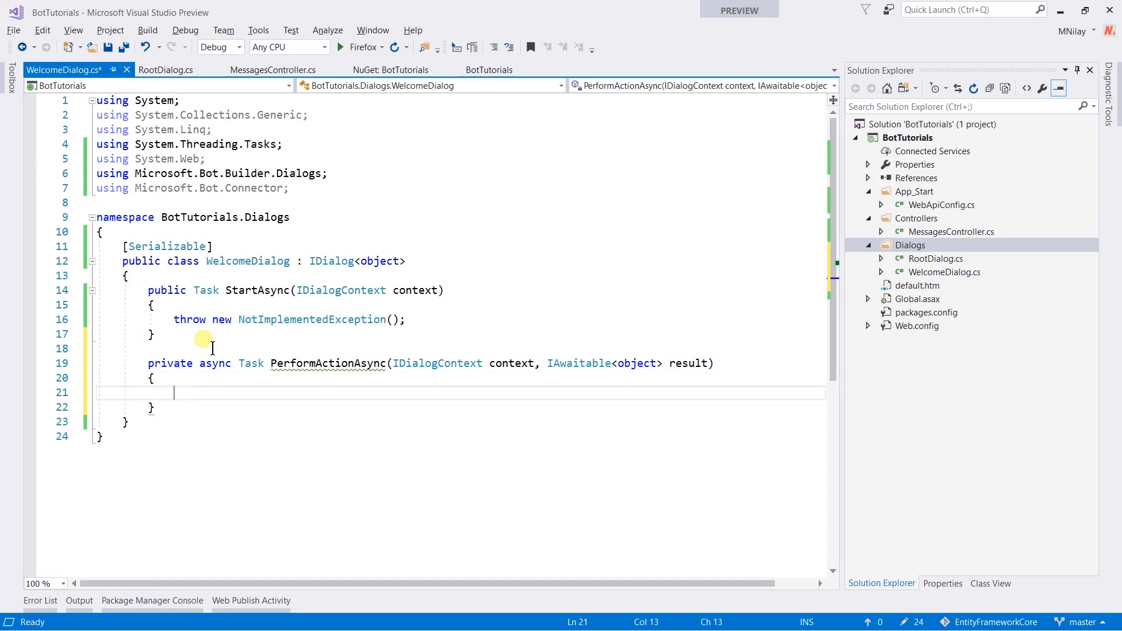
Step: Save the file, await the incoming activity, and reply "Welcome to Bot Application." when its text is Hello
key("ctrl+s")
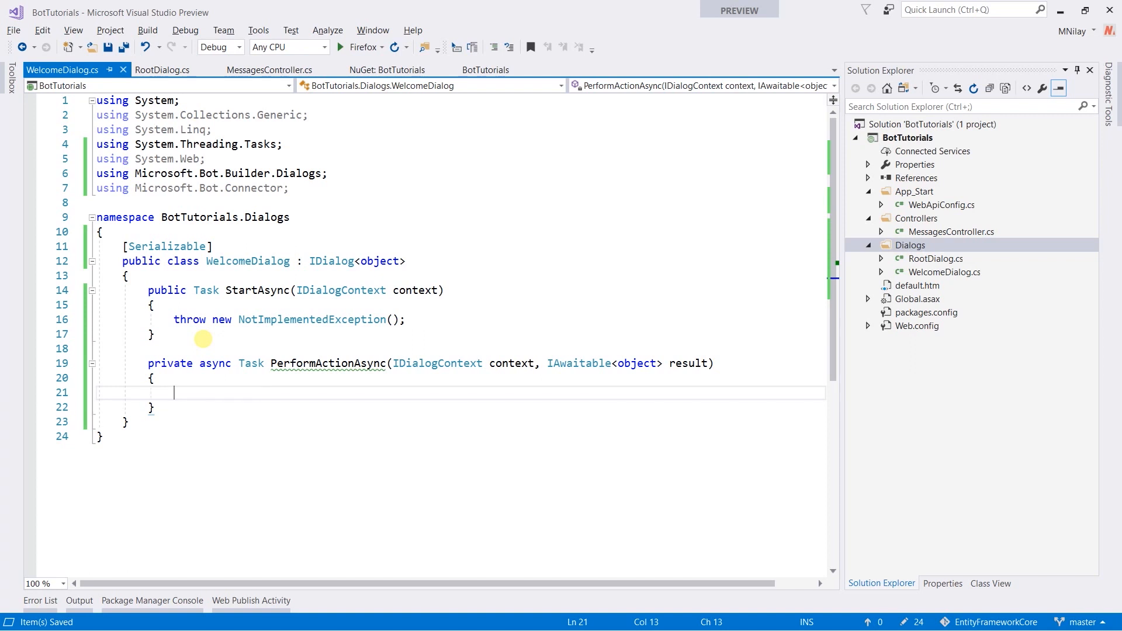
type("var activity")
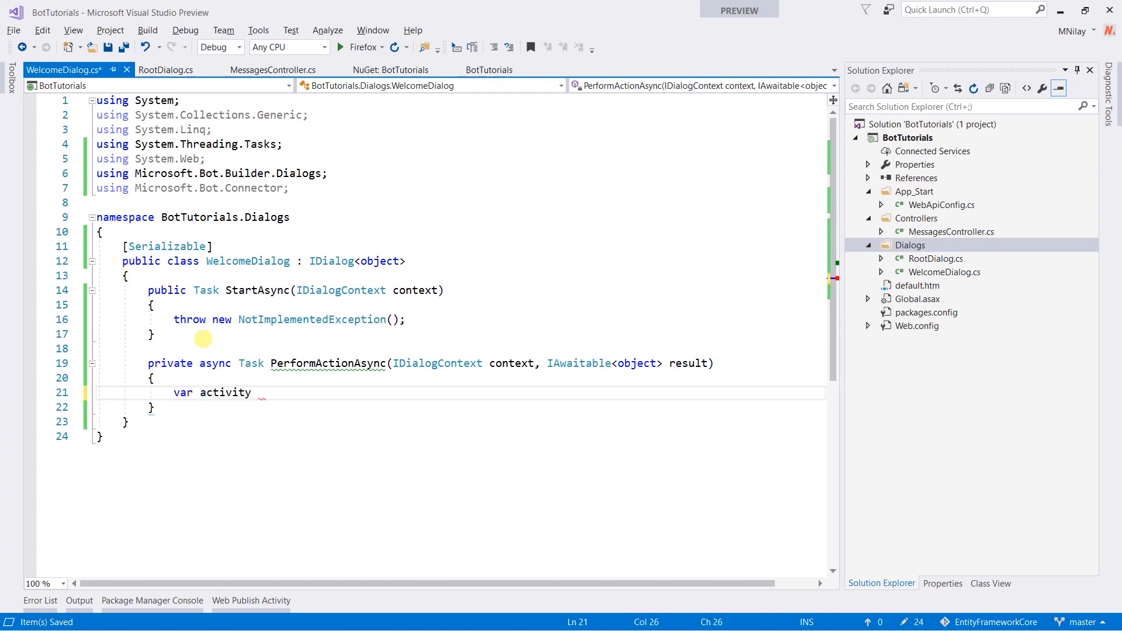
type("= await result as Activity;")
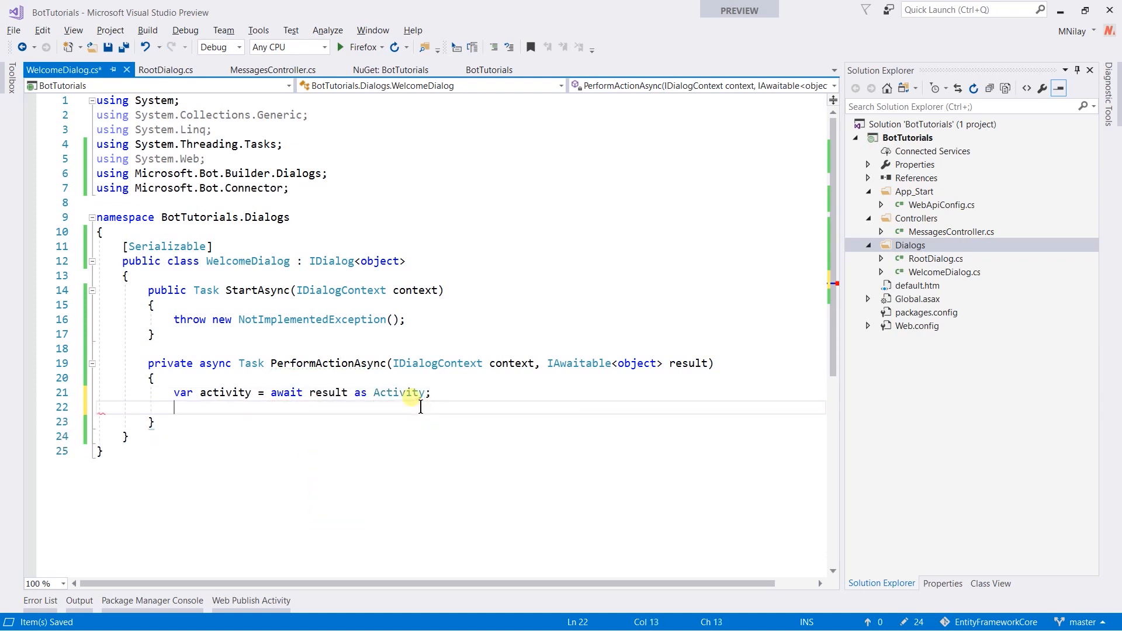
type("if(activity.Text.Equals(\"Hello")
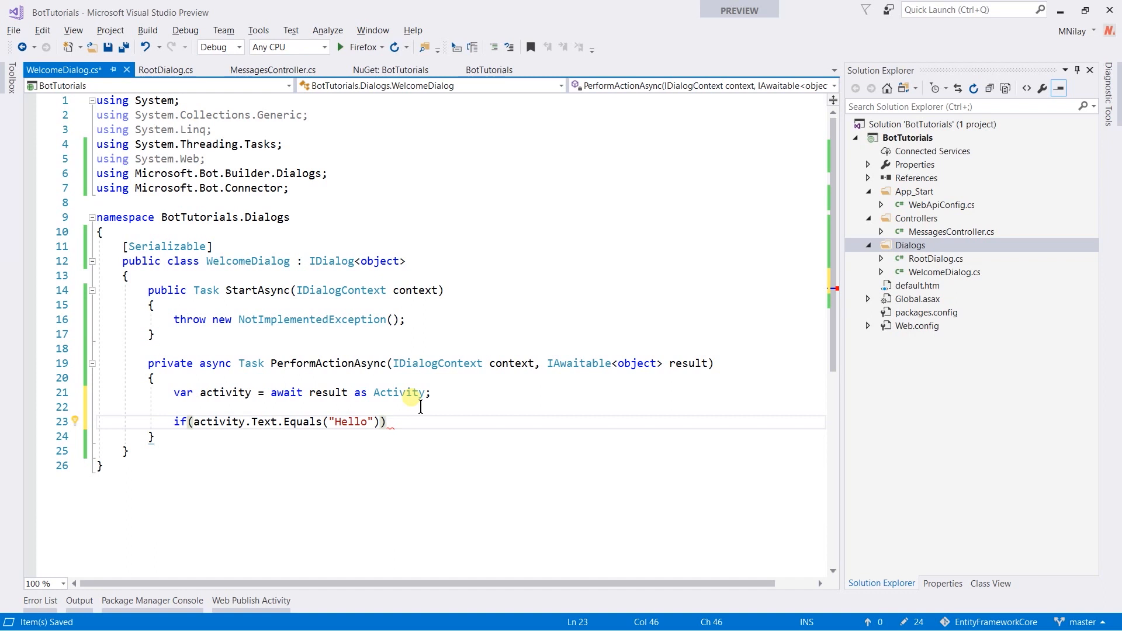
key("enter")
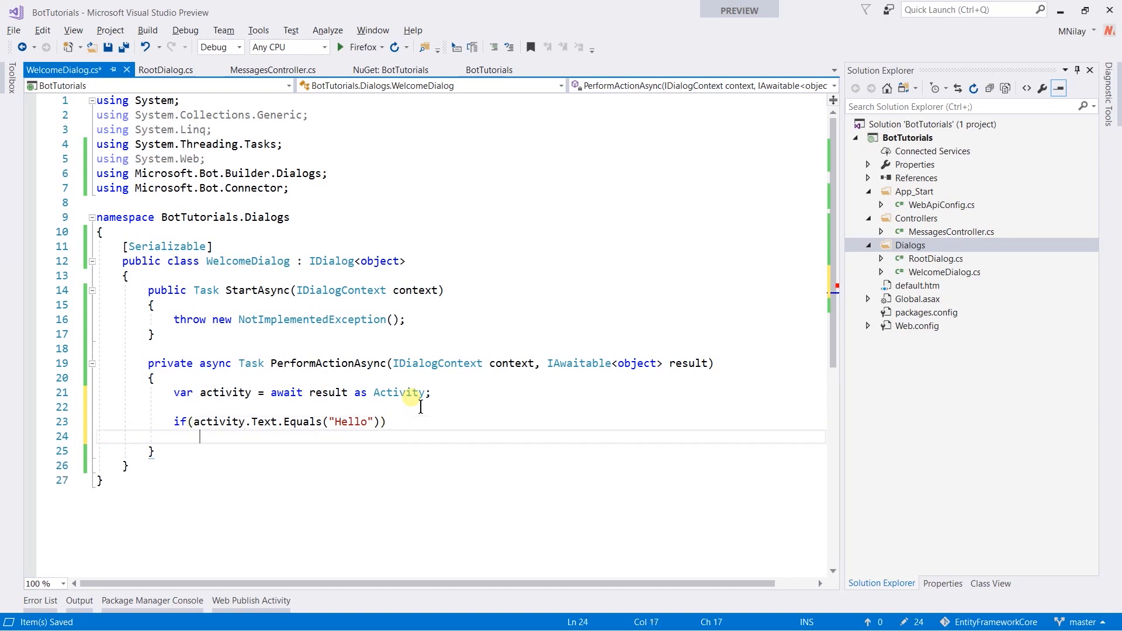
type("await context.PostAsync(\"Welcome to Bot Application.\");")
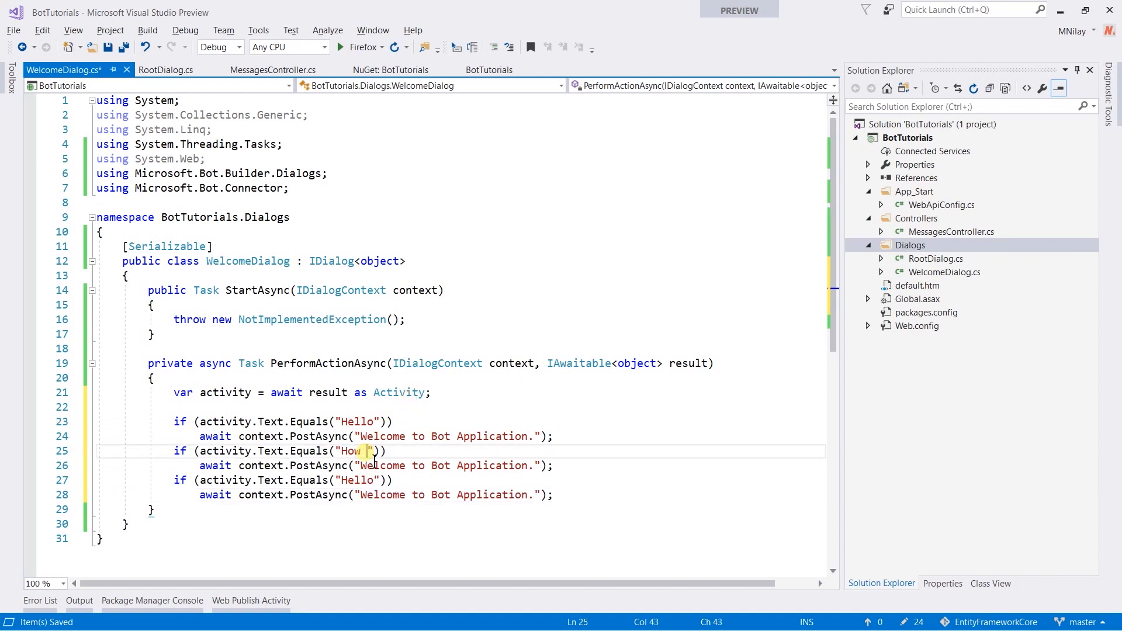
Step: Reply "I am fine as always." to How are you?, otherwise an unable-to-understand-you message
type("are you?")
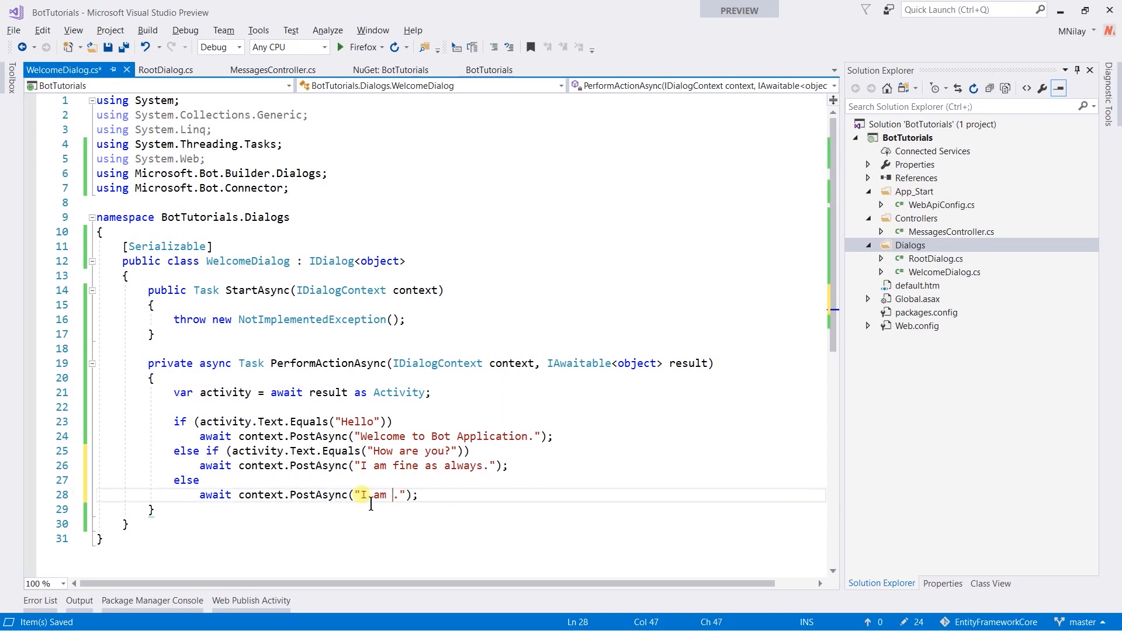
type("unable to understood")
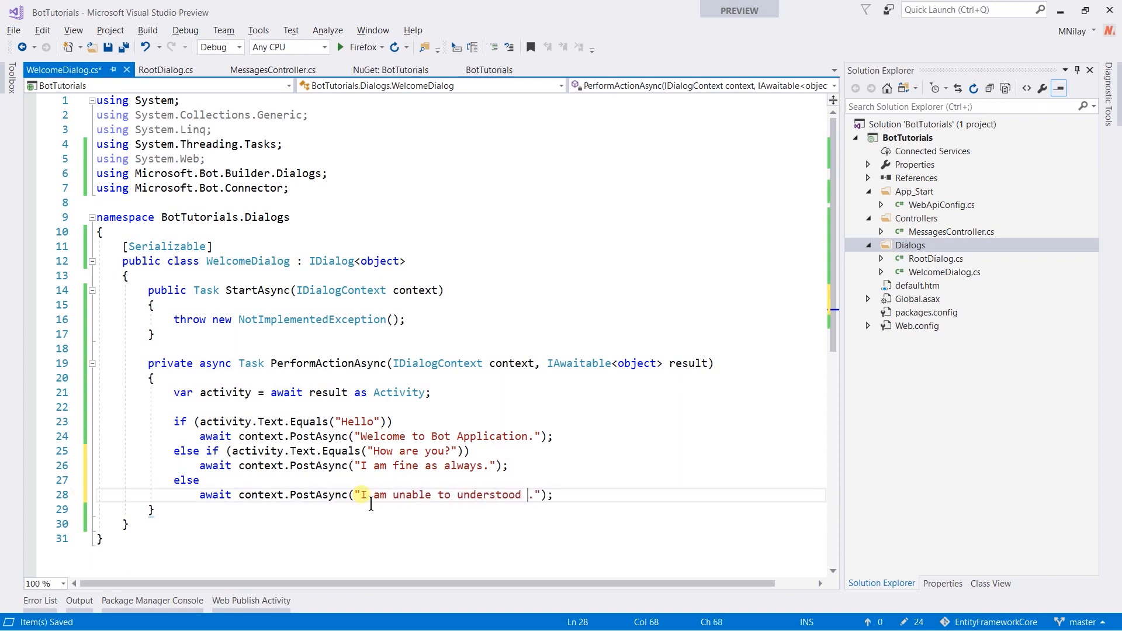
type("you")
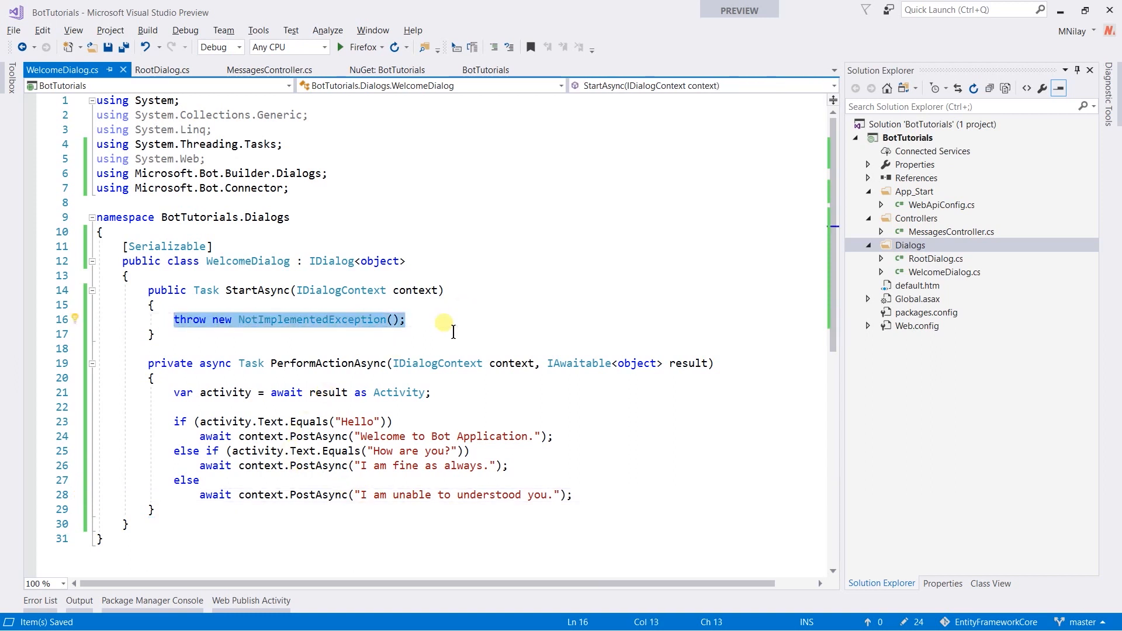
Step: Replace StartAsync's NotImplementedException with context.Wait(PerformActionAsync) and a return Task.CompletedTask
type("context.Wait(PerformActionAsync);")
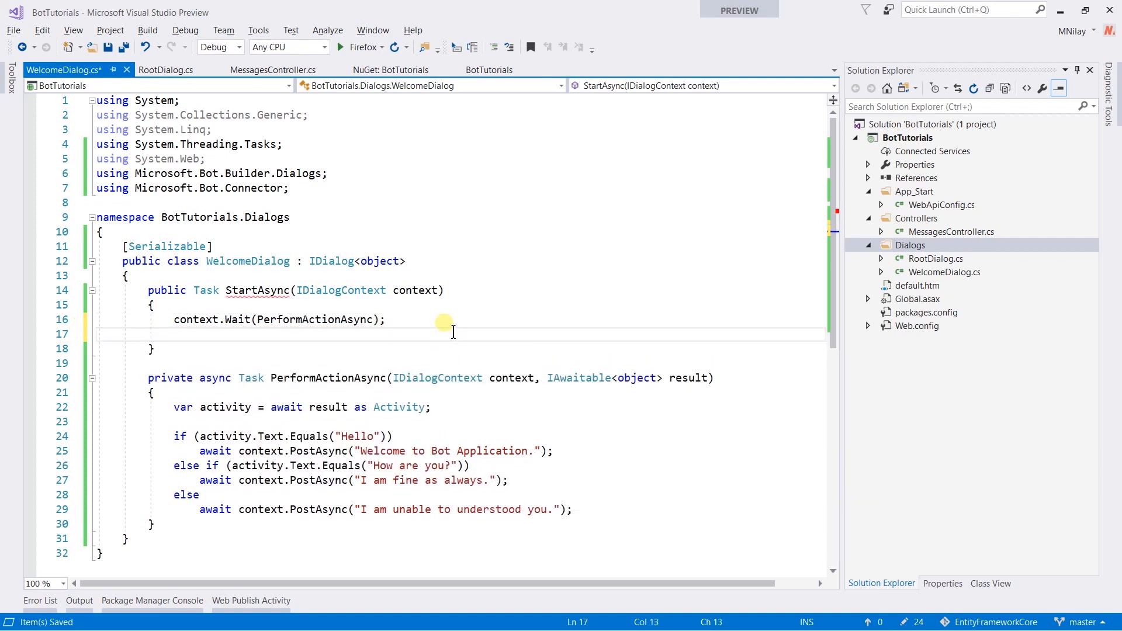
type("return Task.c")
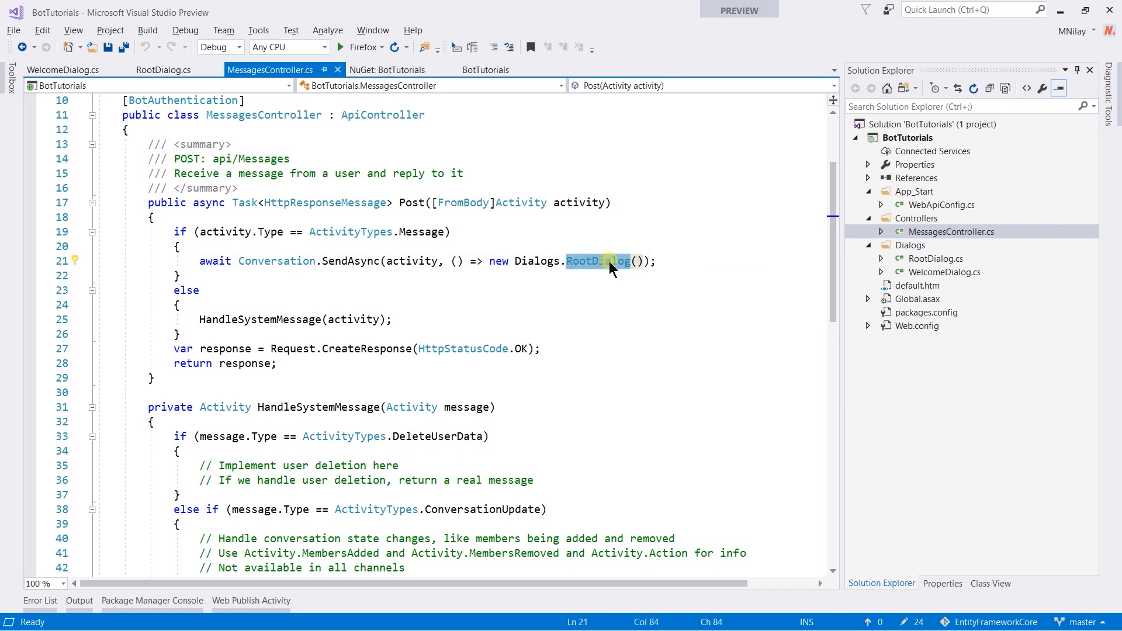
Step: Route MessagesController to Dialogs.WelcomeDialog(), start debugging, and browse to localhost:3979/api/messages
type("WelcomeDialog")
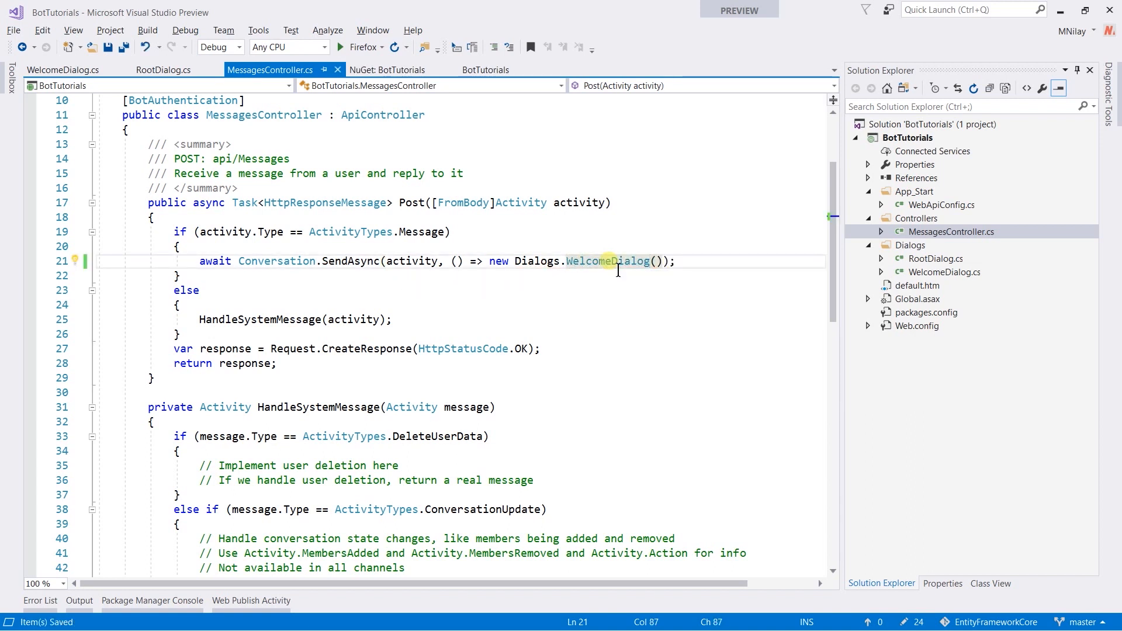
left_click(342, 47)
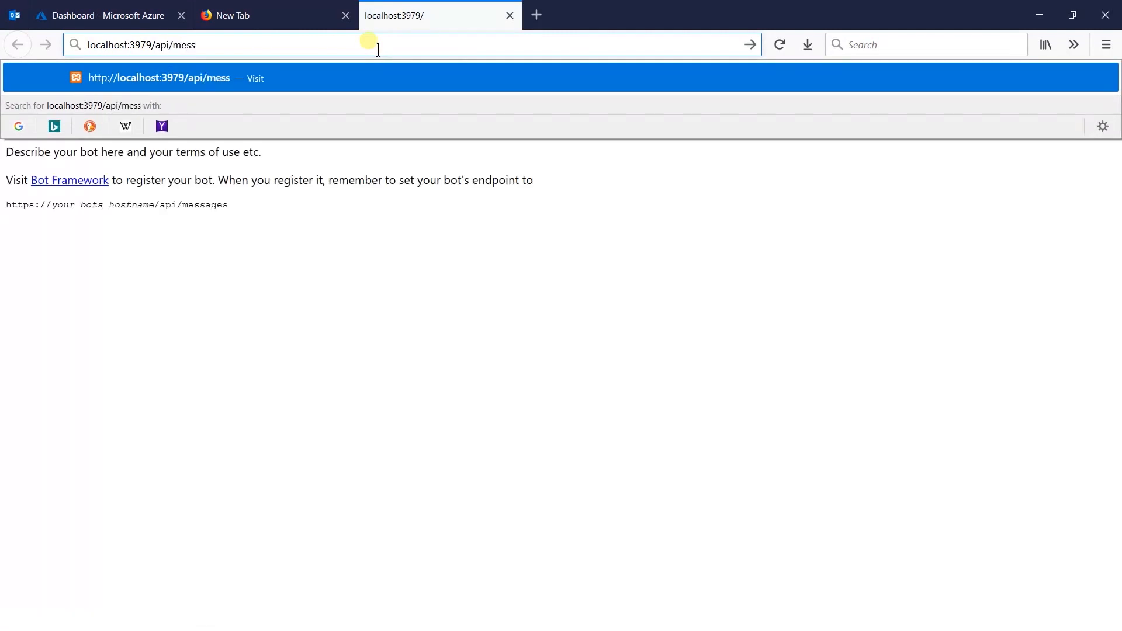
type("ages")
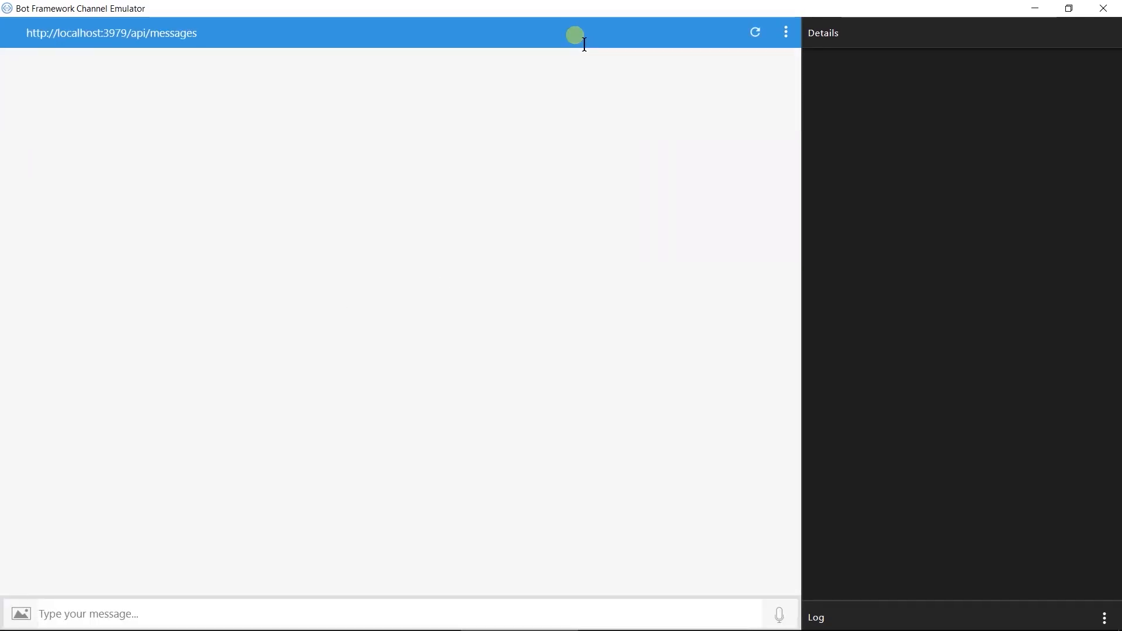
Step: Send Hello to the bot and inspect the "Welcome to Bot Application." reply JSON
type("Hel")
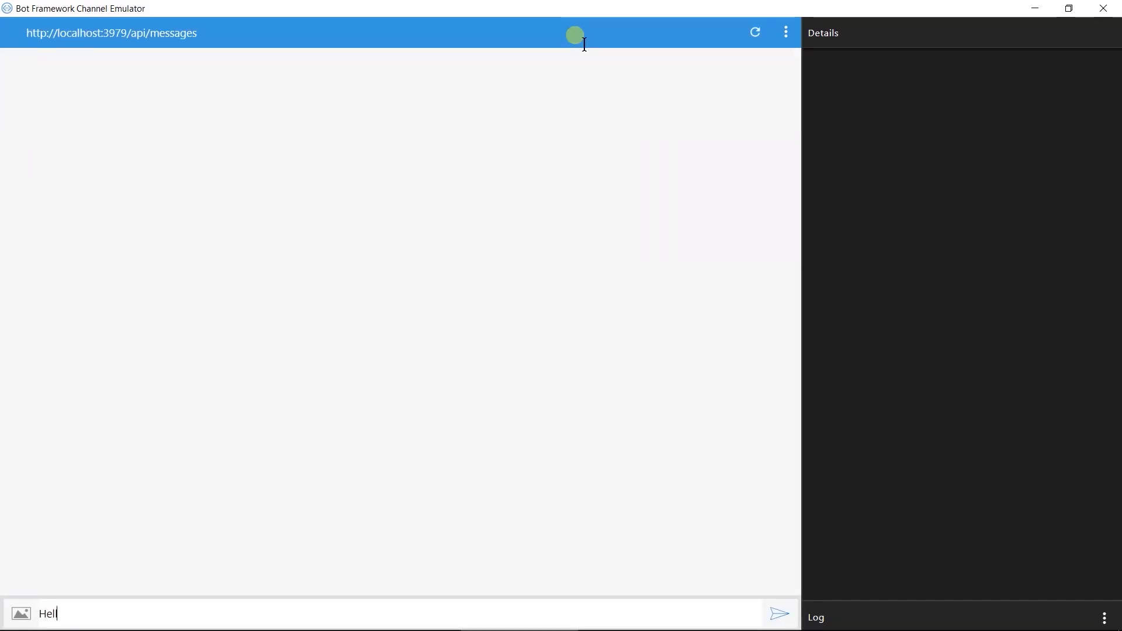
left_click(778, 613)
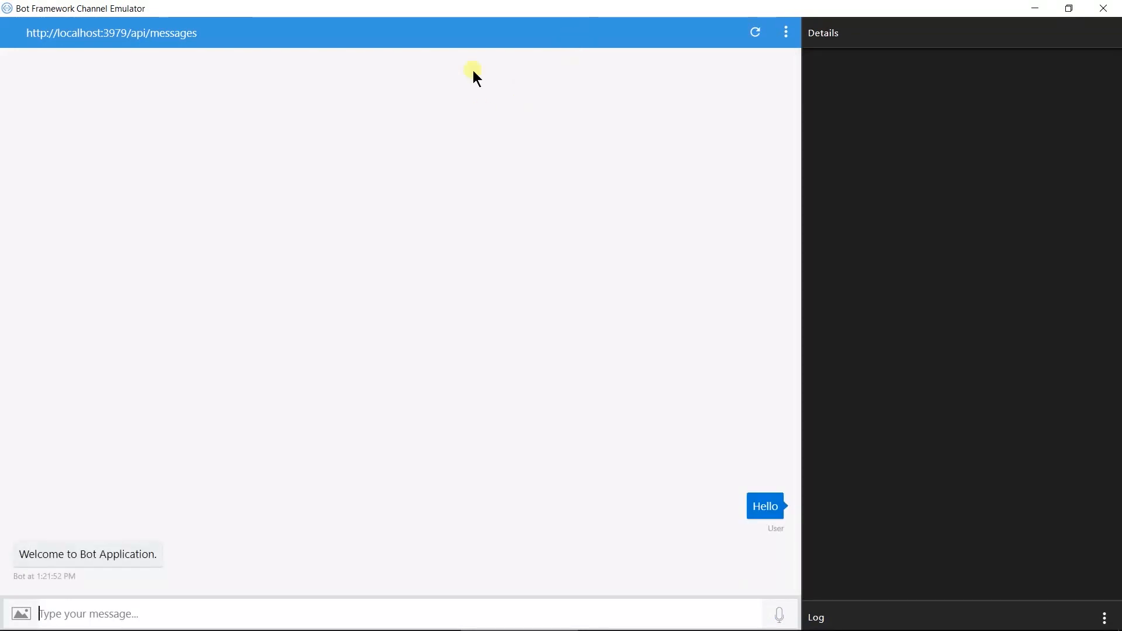
left_click(88, 554)
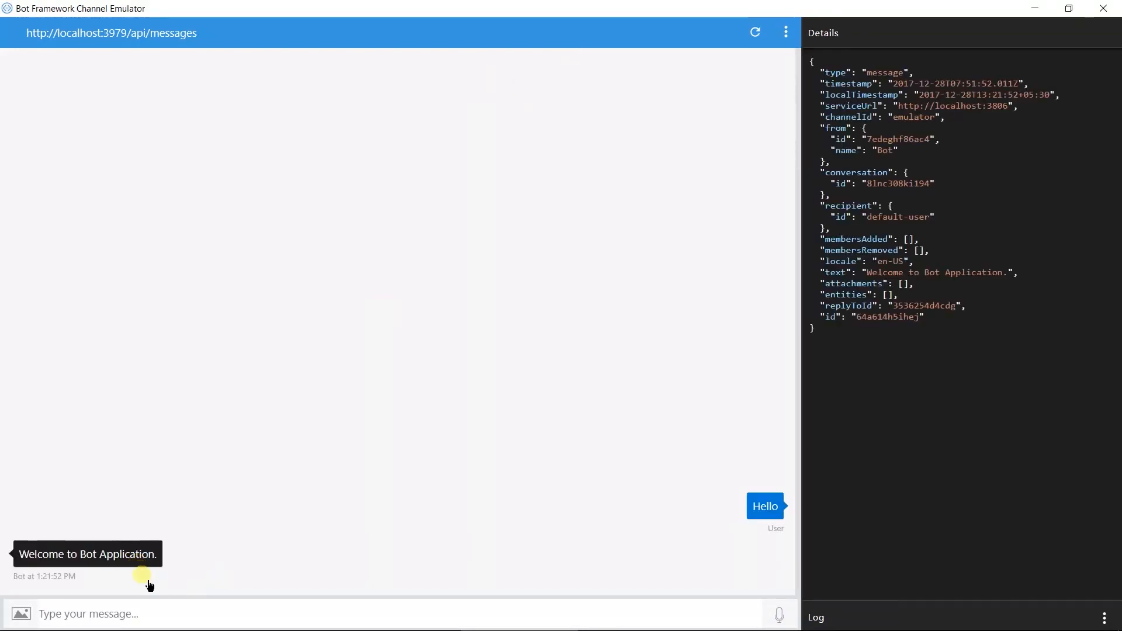
Step: Send How are you? and an unknown message, inspecting the "I am fine" and unable-to-understand replies
type("How")
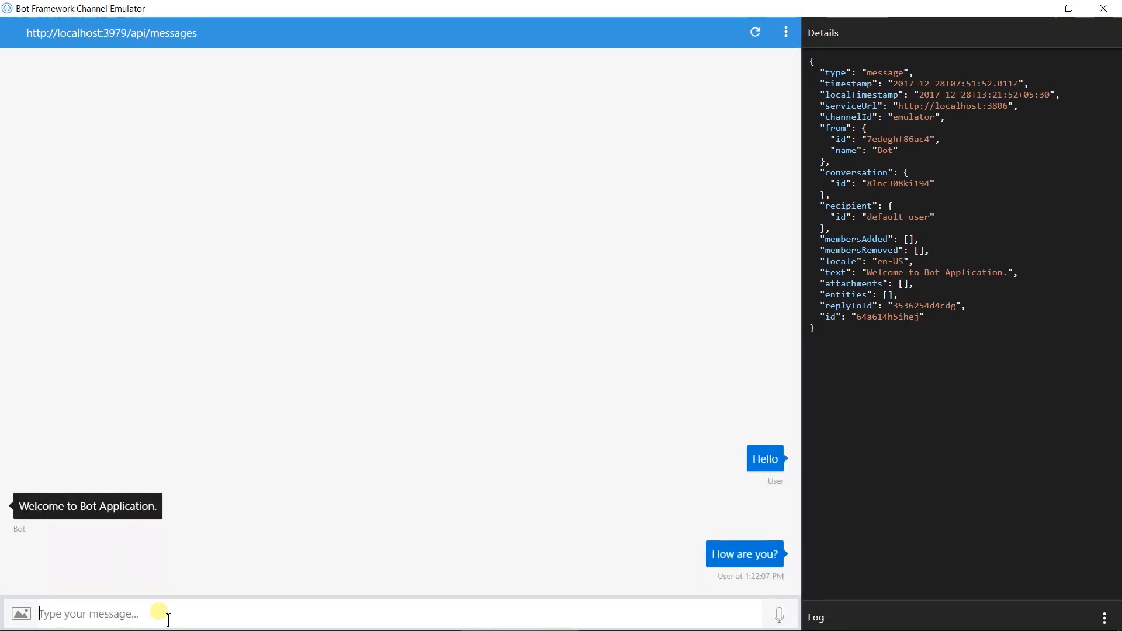
key("Return")
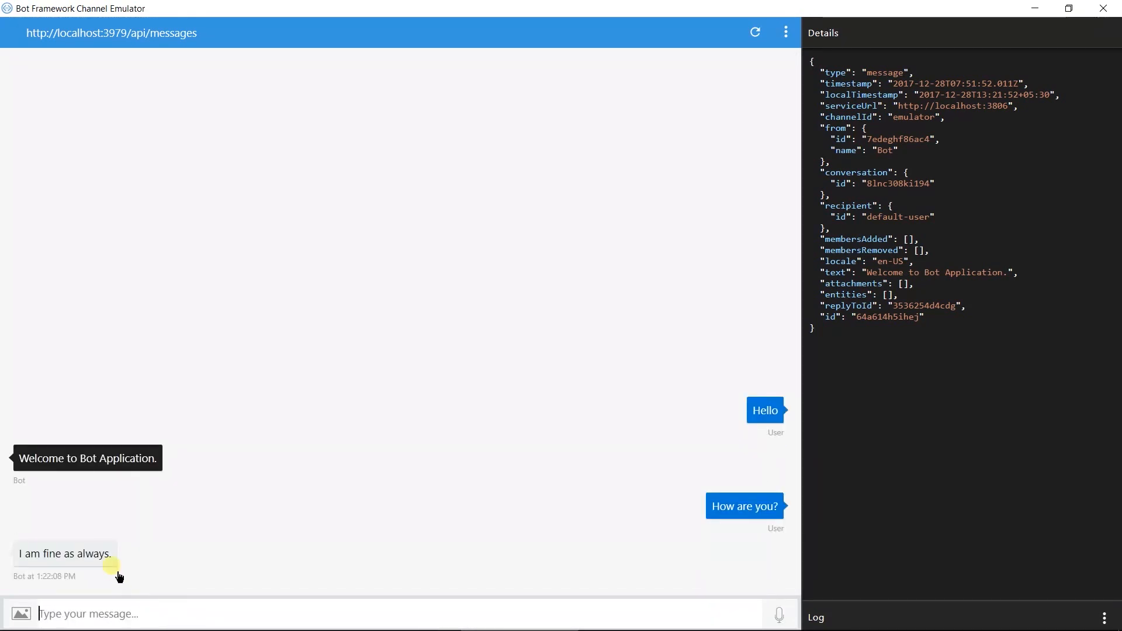
left_click(65, 552)
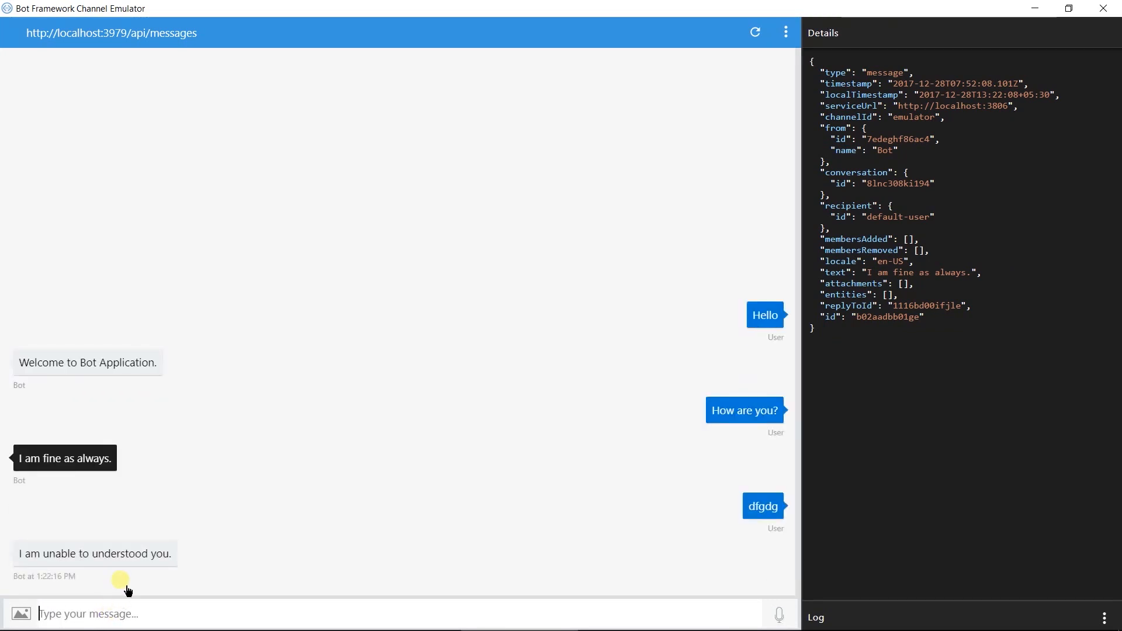
left_click(94, 553)
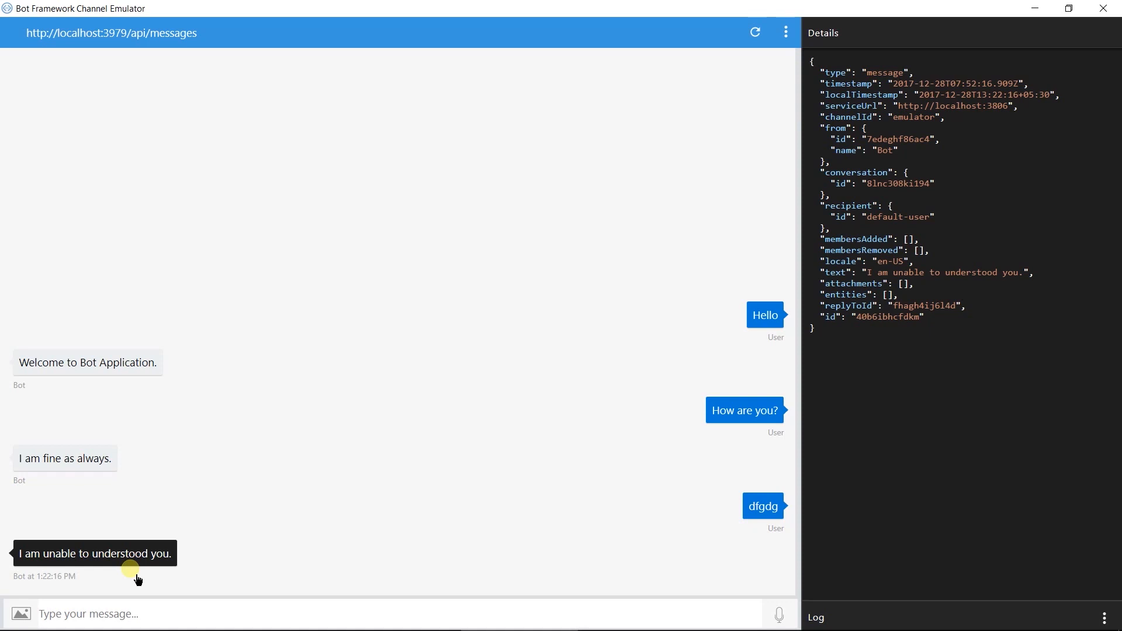
key("alt+tab")
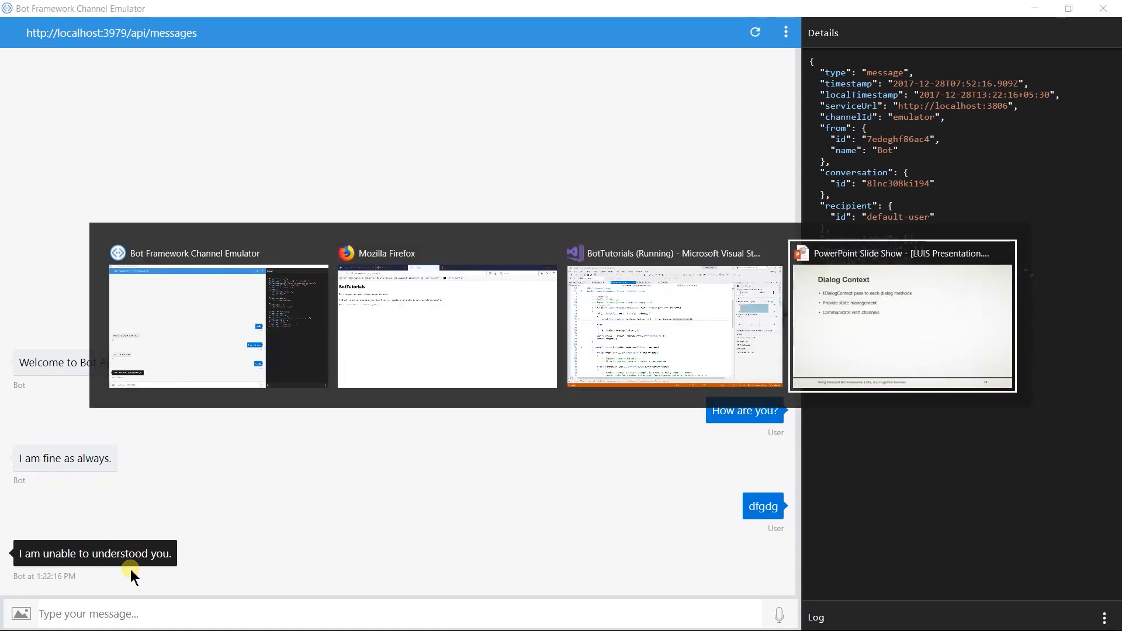